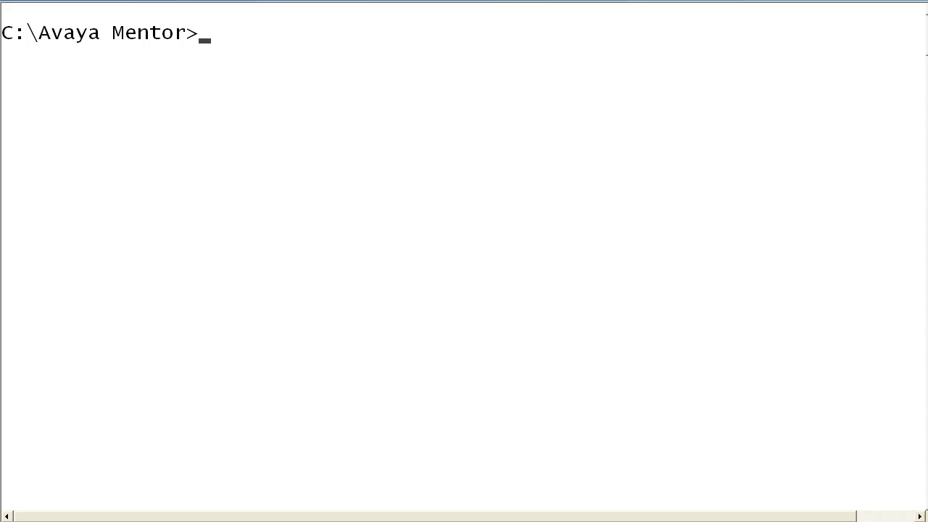
pyautogui.write('sf')
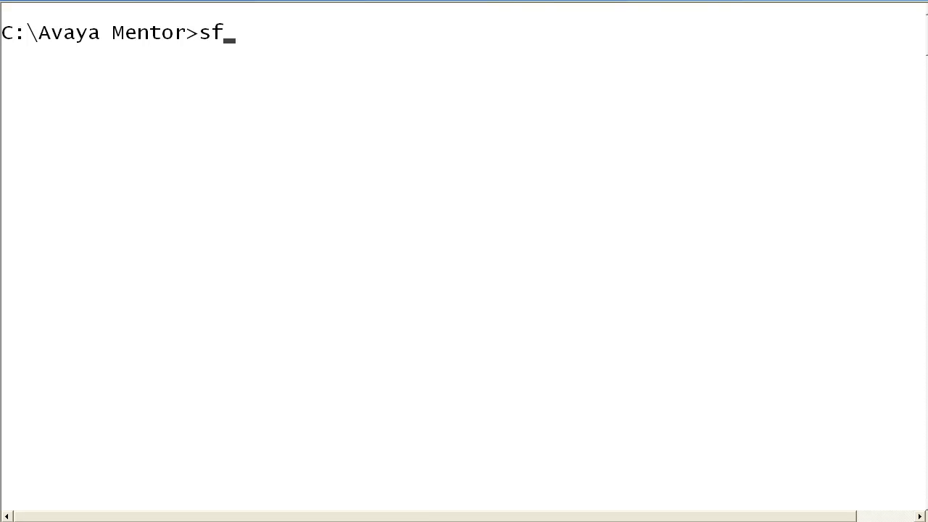
pyautogui.write('tp a')
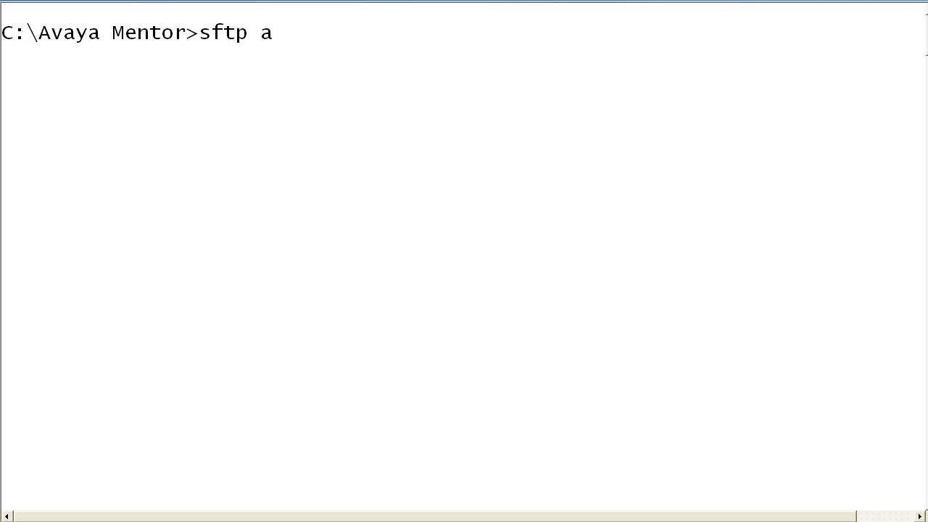
pyautogui.write('cmessh@1')
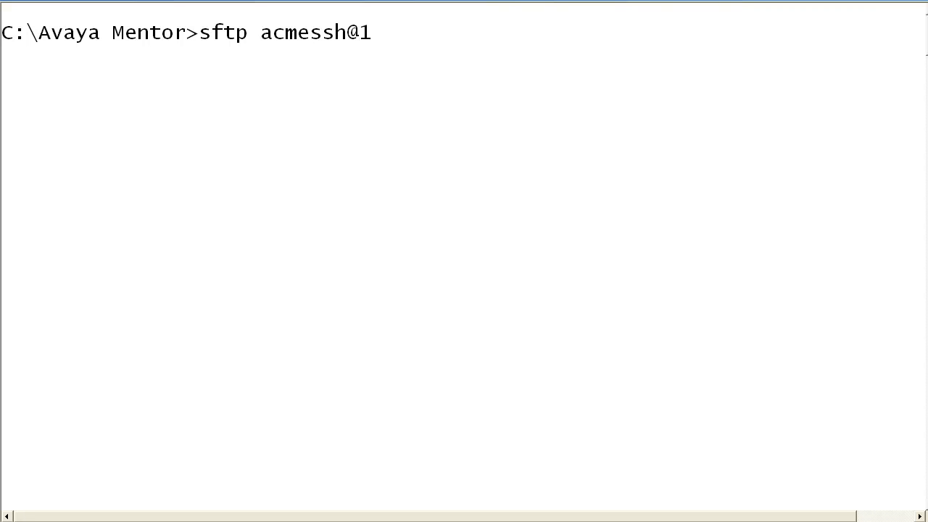
pyautogui.write('35.122.75.1')
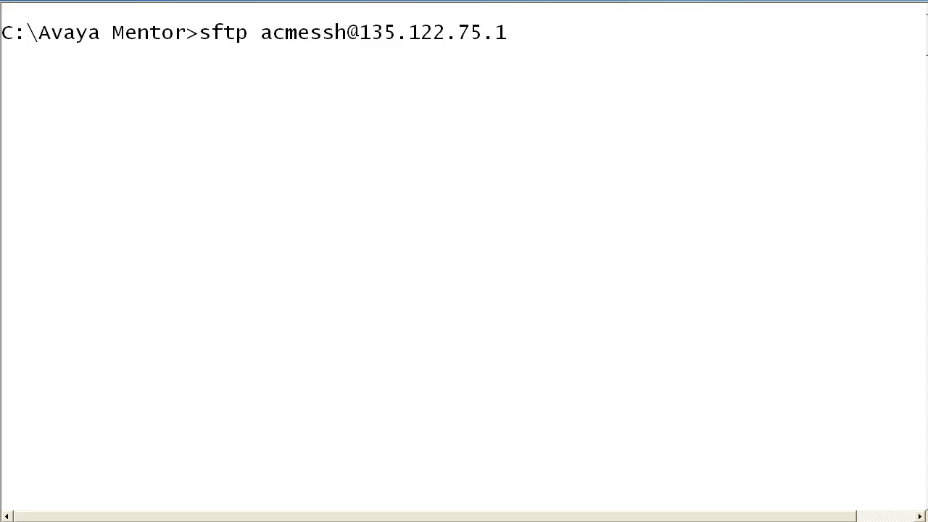
pyautogui.write('80')
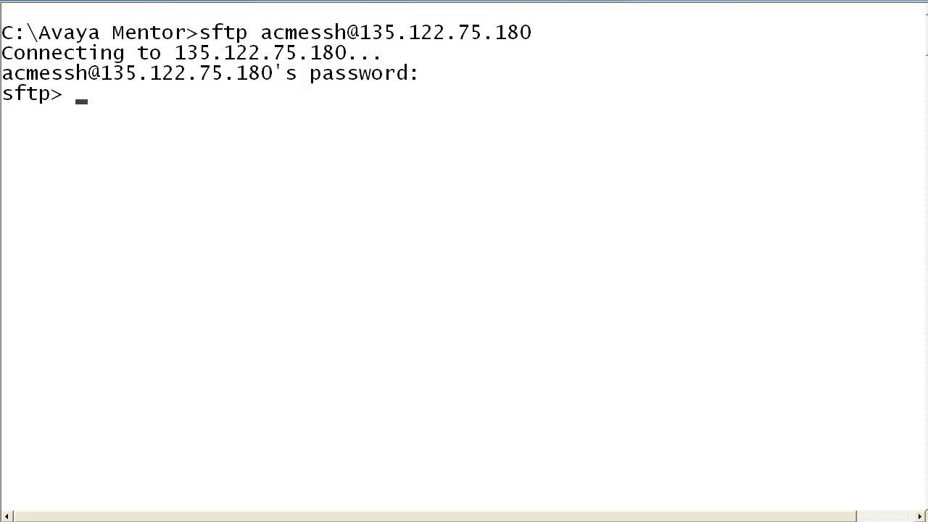
pyautogui.write('cd /ramdrv')
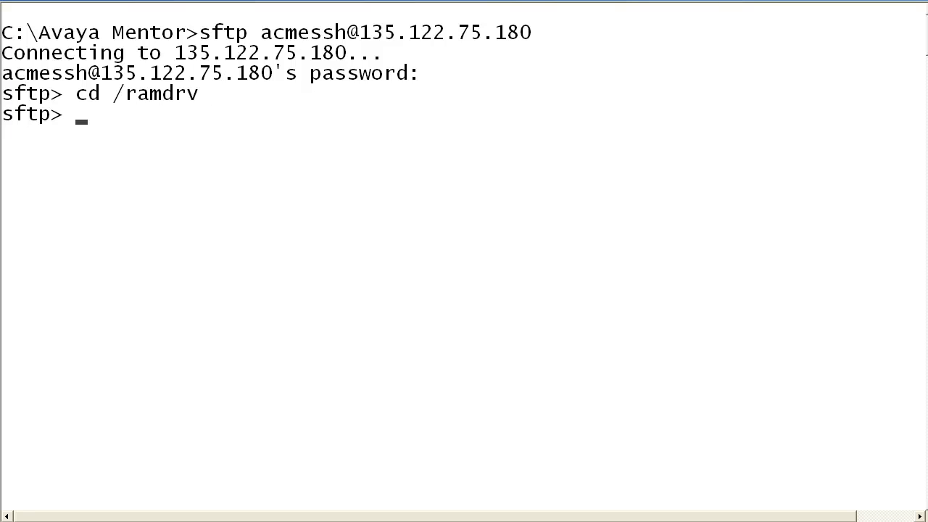
pyautogui.write('cd logs')
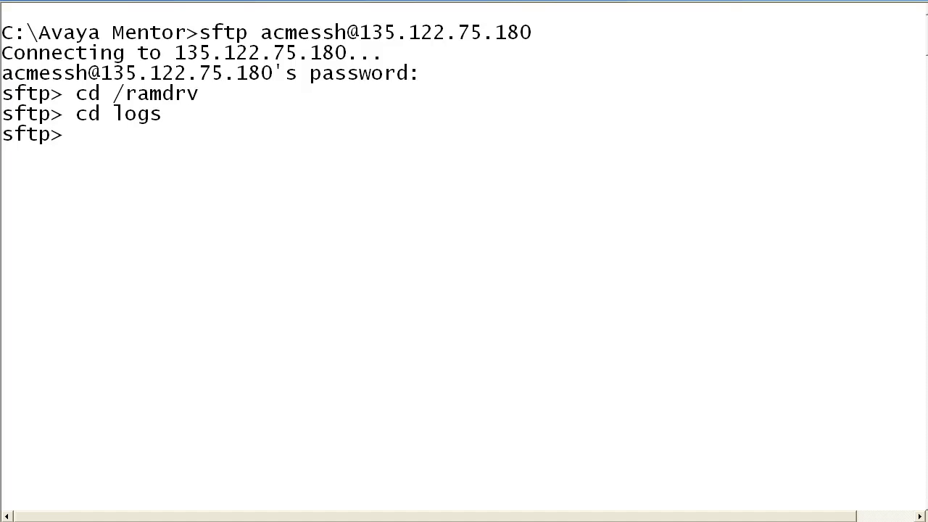
pyautogui.write('ls')
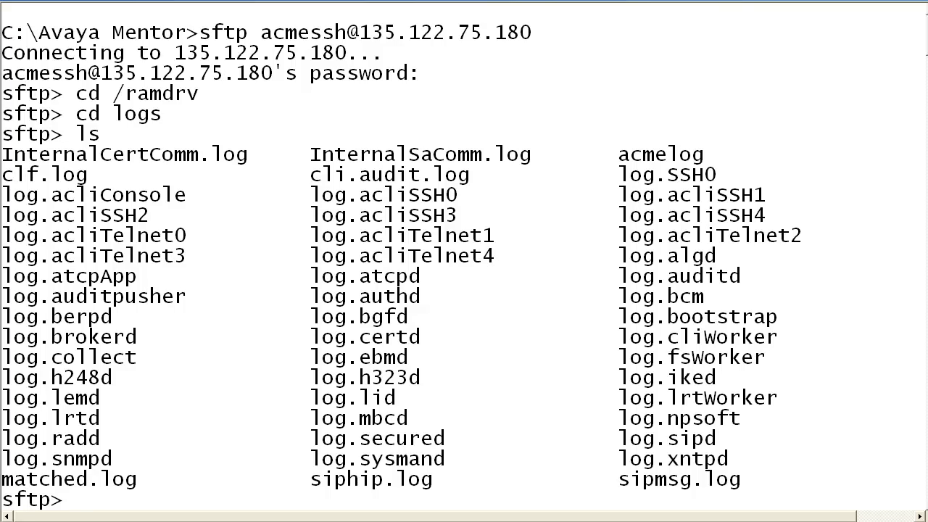
pyautogui.write('get sipmsg.log')
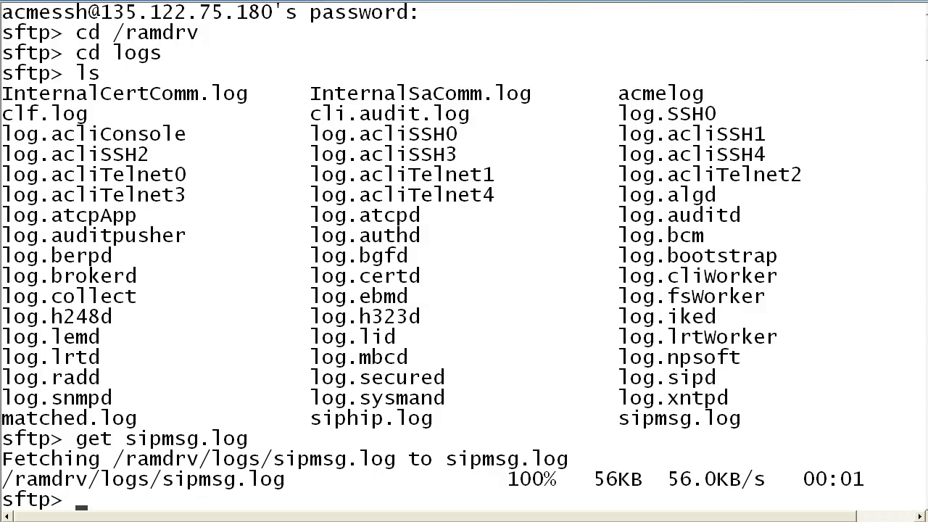
pyautogui.write('qui')
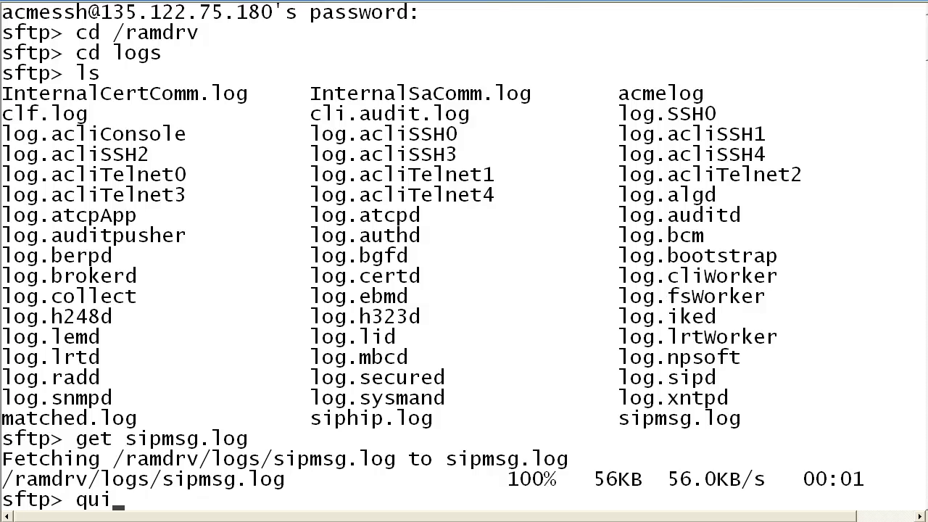